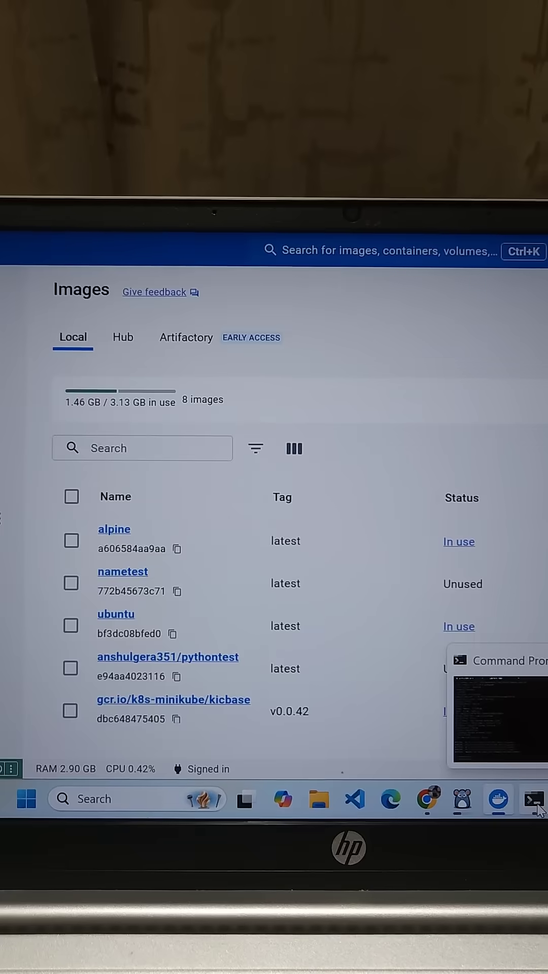
- Switch from Docker Desktop's image list to the Command Prompt window from the taskbar
click(534, 799)
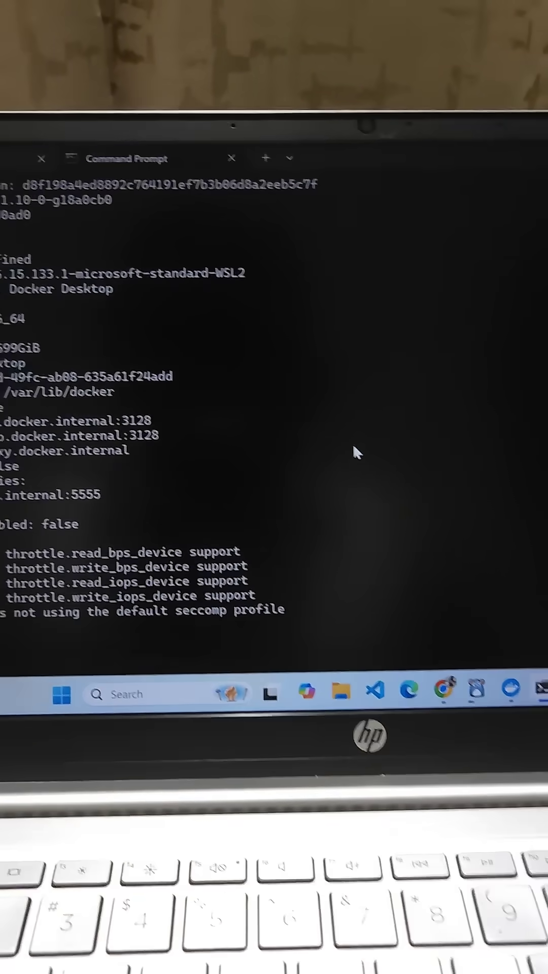
- Run docker images to list the eight local images, including alpine, ubuntu, nginx and openjdk
text(d)
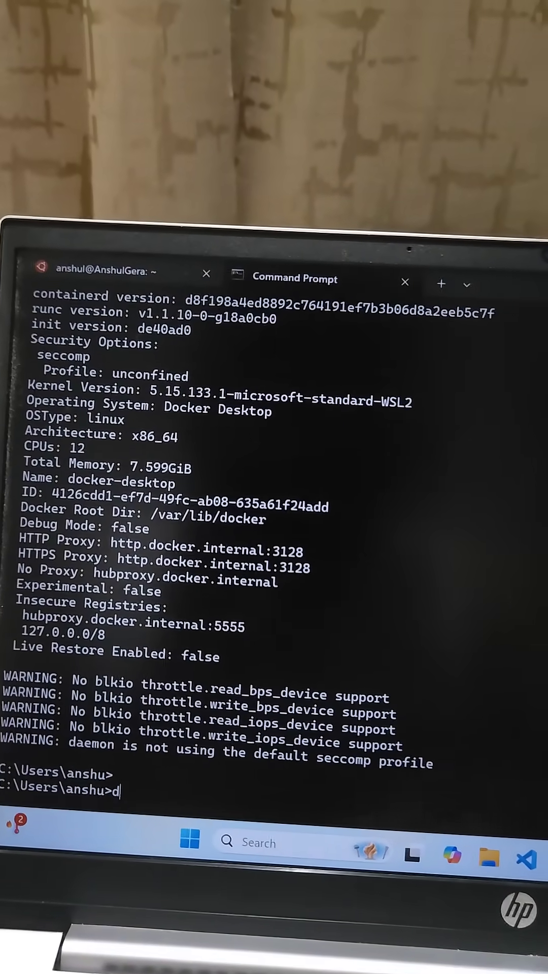
text(ocker images)
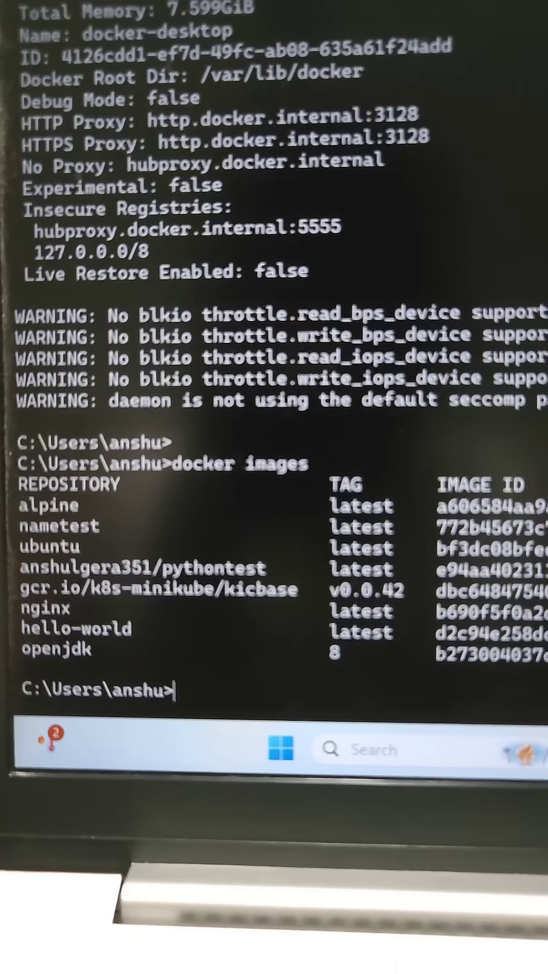
text(docker containe)
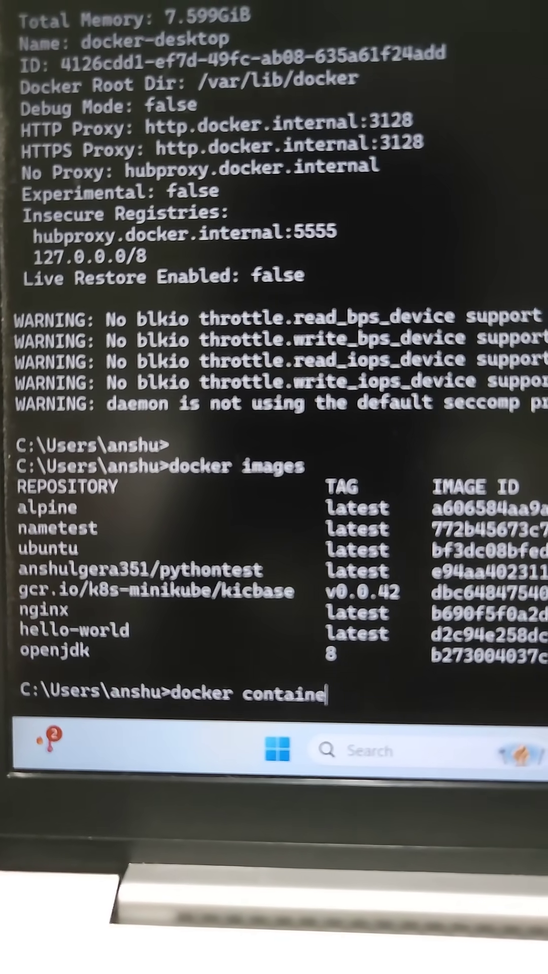
- Run docker container ls, showing the single alpine container running sh
text(r ls)
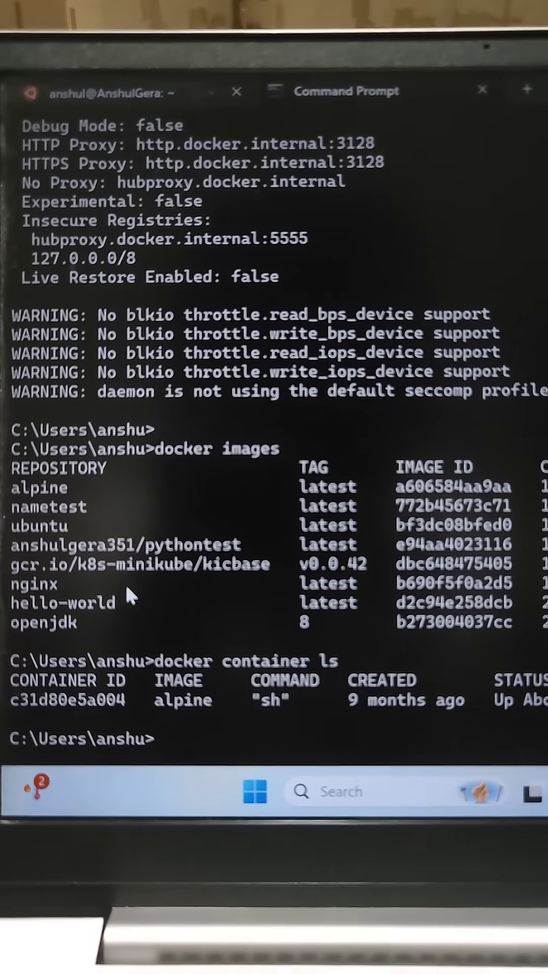
text(docker)
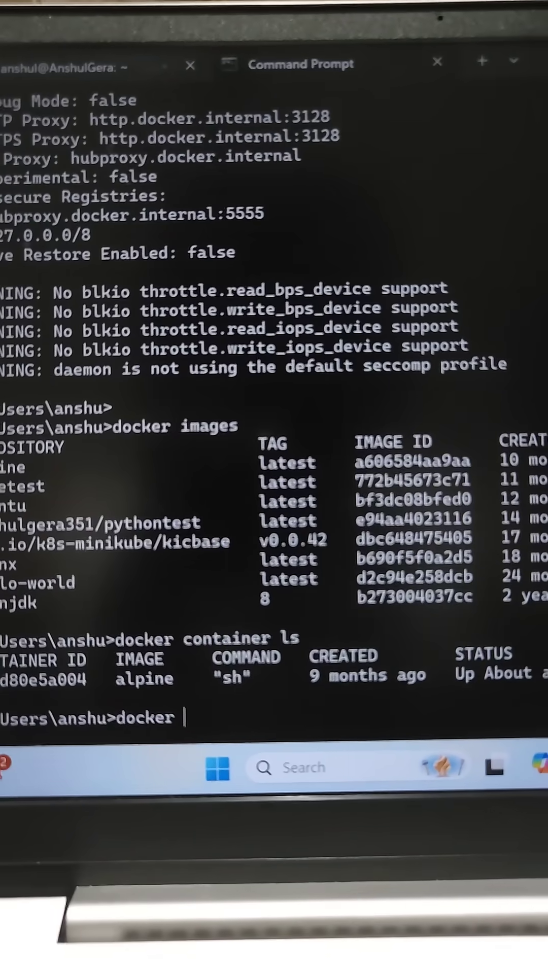
- Run a container from the ubuntu image with docker container run ubuntu
text(container run)
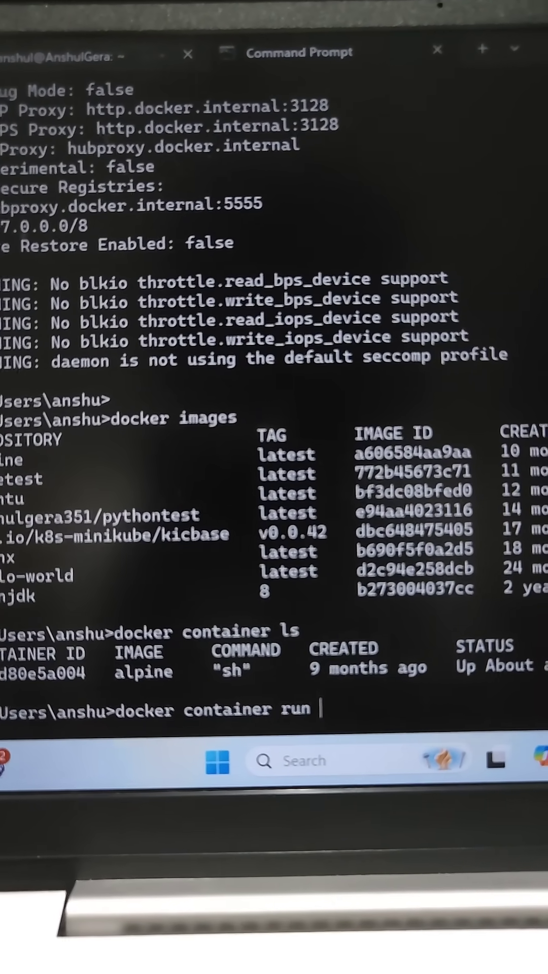
text(u)
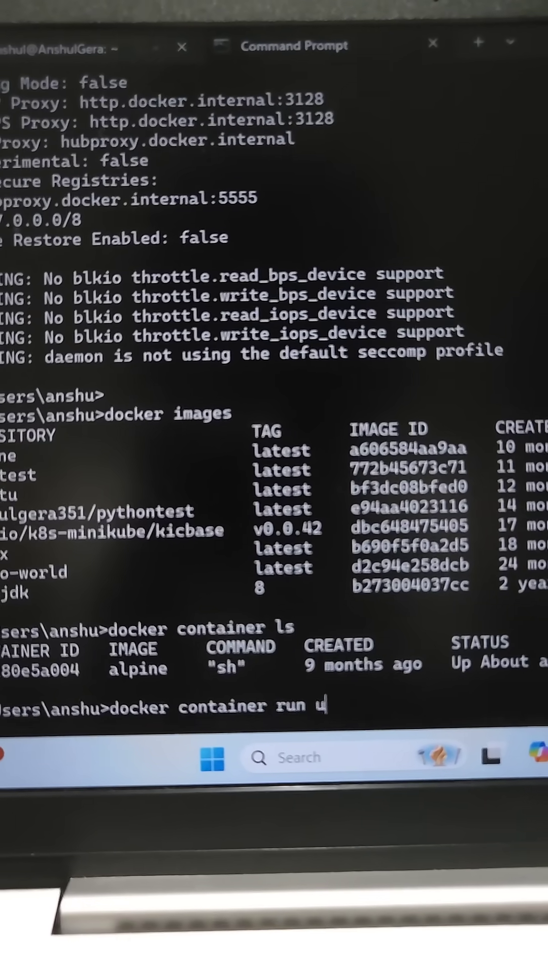
text(buntu)
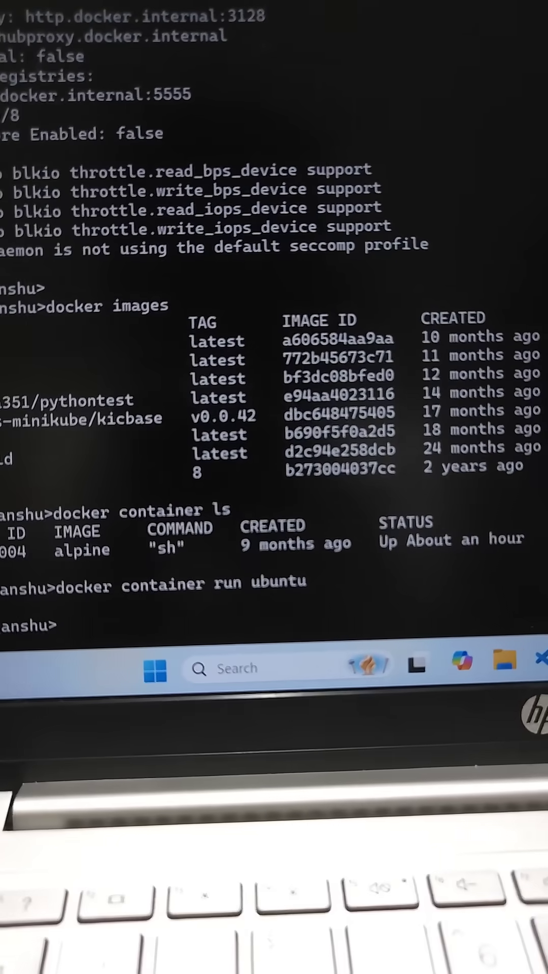
- List running containers again with docker container ls, still showing only alpine
text(d)
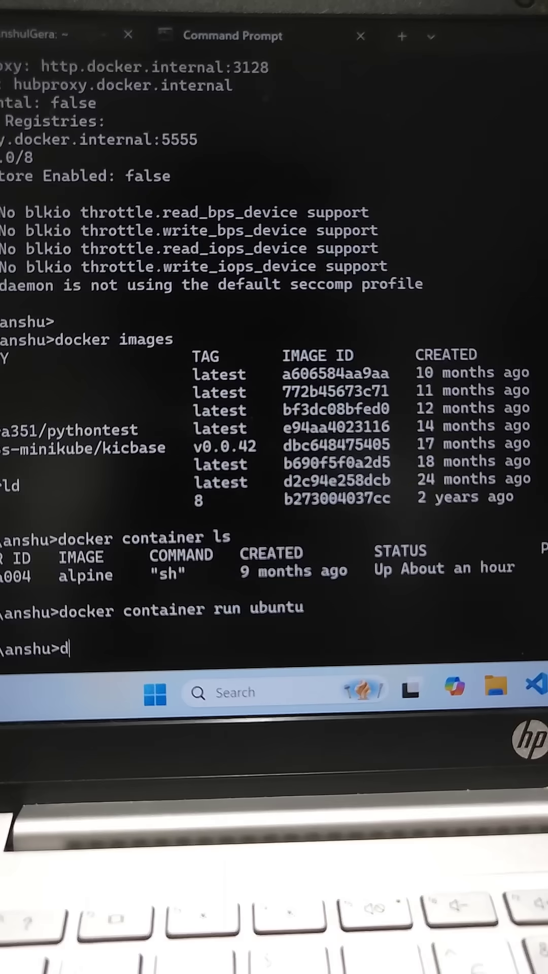
text(ocker)
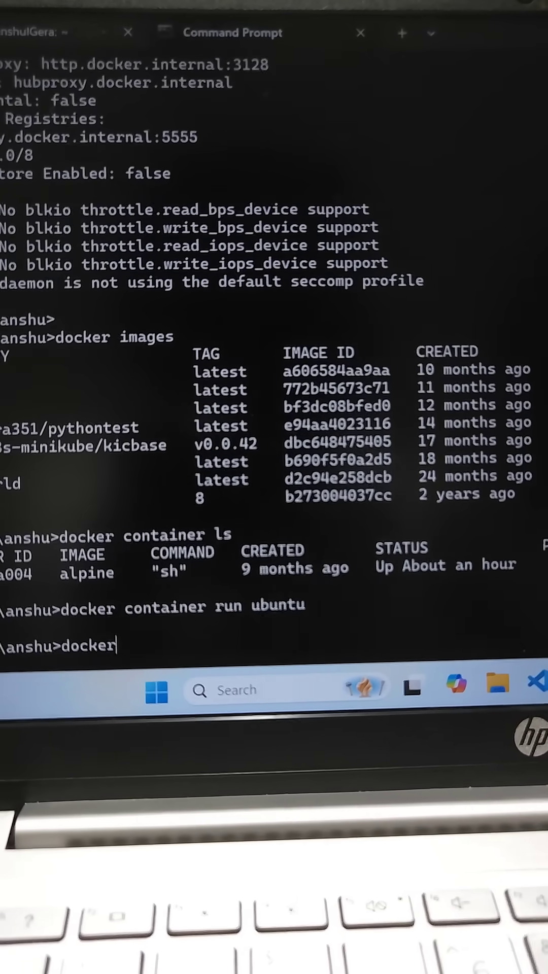
text(con)
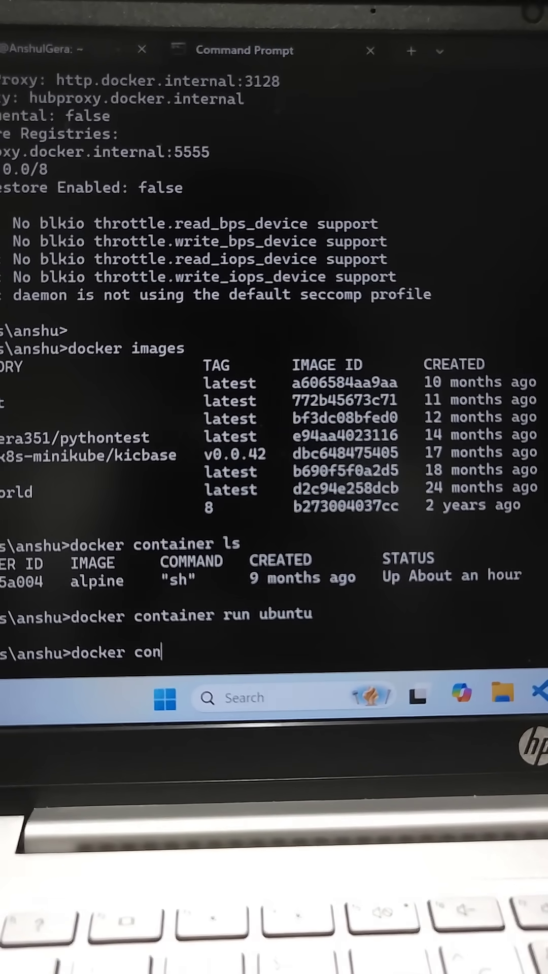
text(tainer ls)
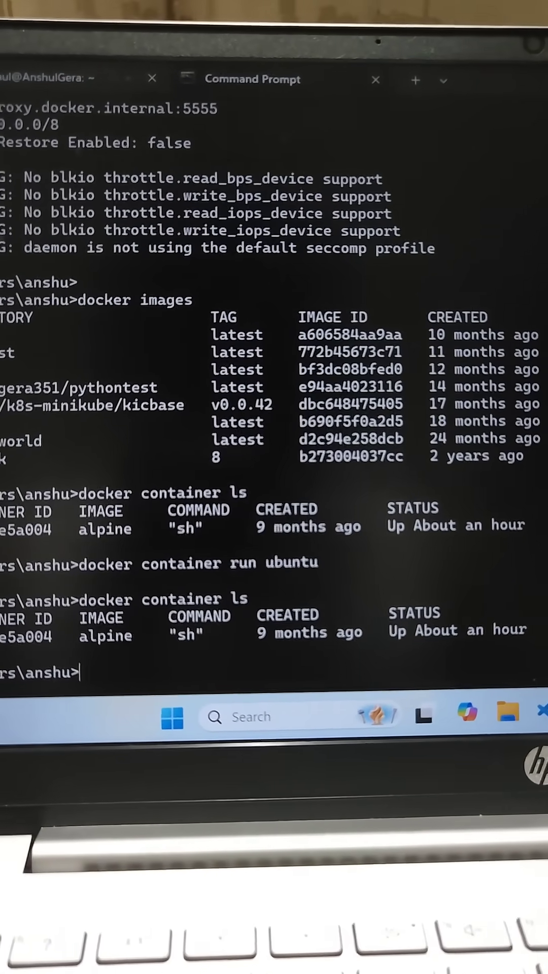
- Run docker container ls -a, revealing stopped ubuntu, alpine, nginx and minikube containers
text(docker c)
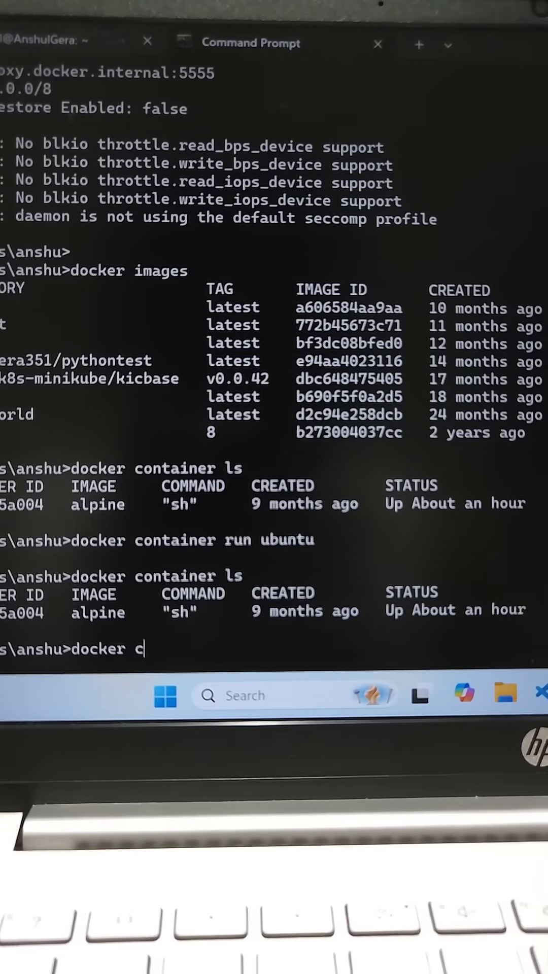
text(ontai)
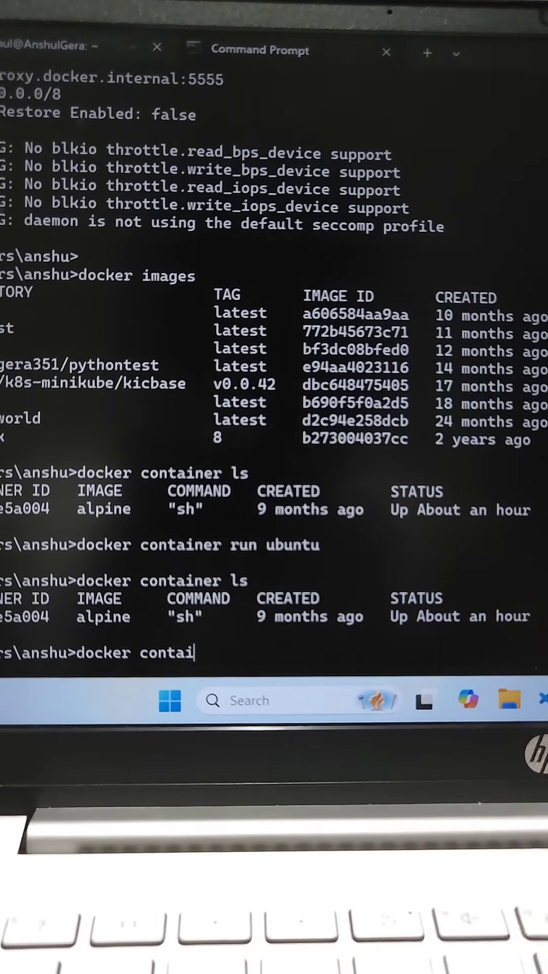
text(ner ls)
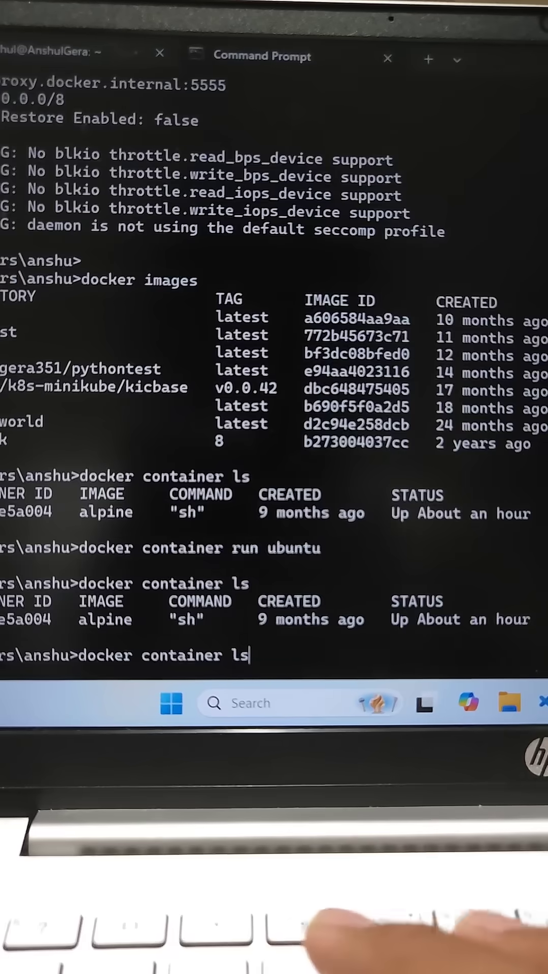
text(-a)
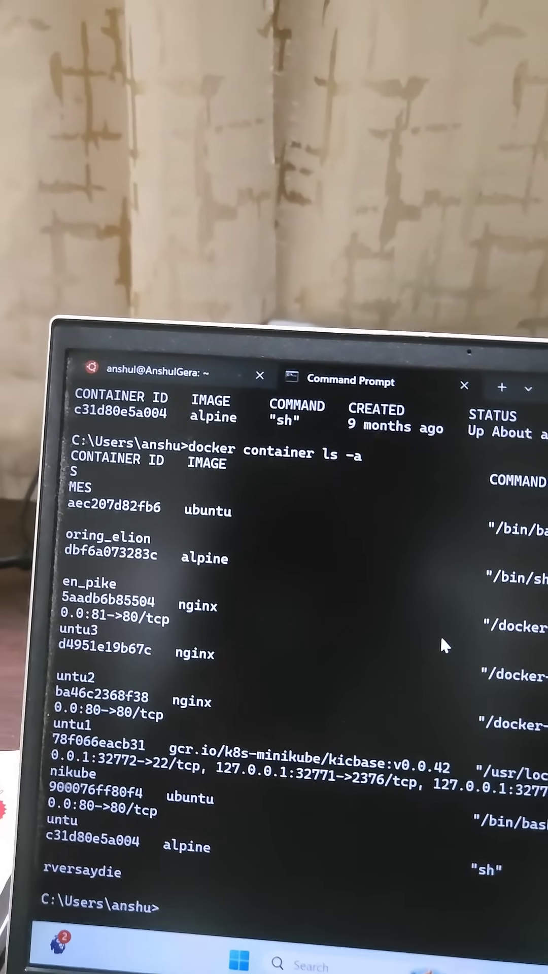
text(-it)
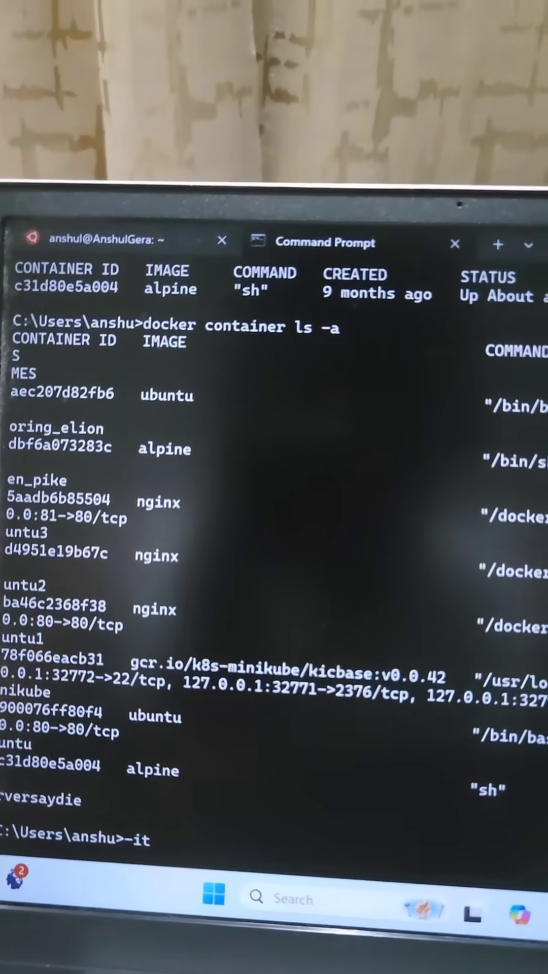